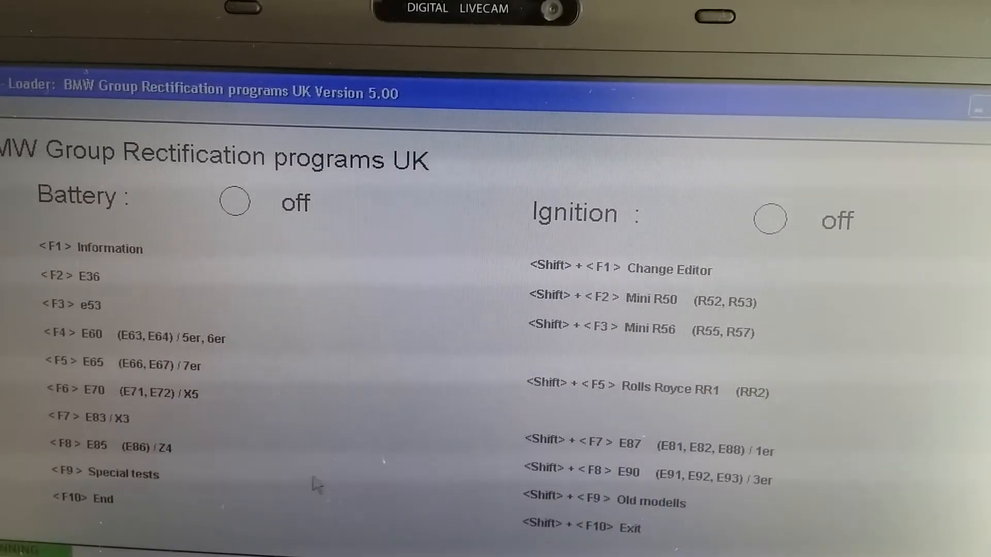
{"action": "mouse_move", "coordinate": [307, 407]}
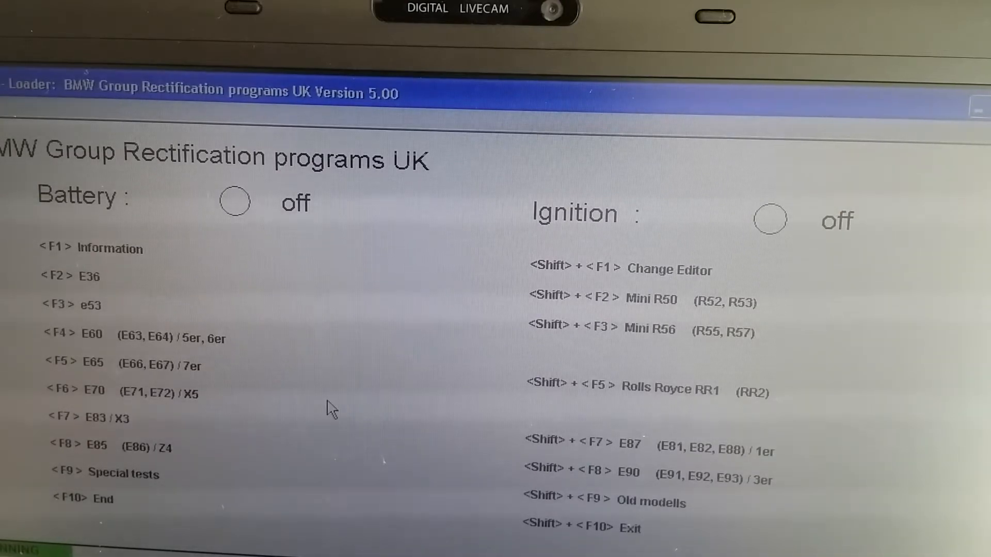
{"action": "mouse_move", "coordinate": [309, 458]}
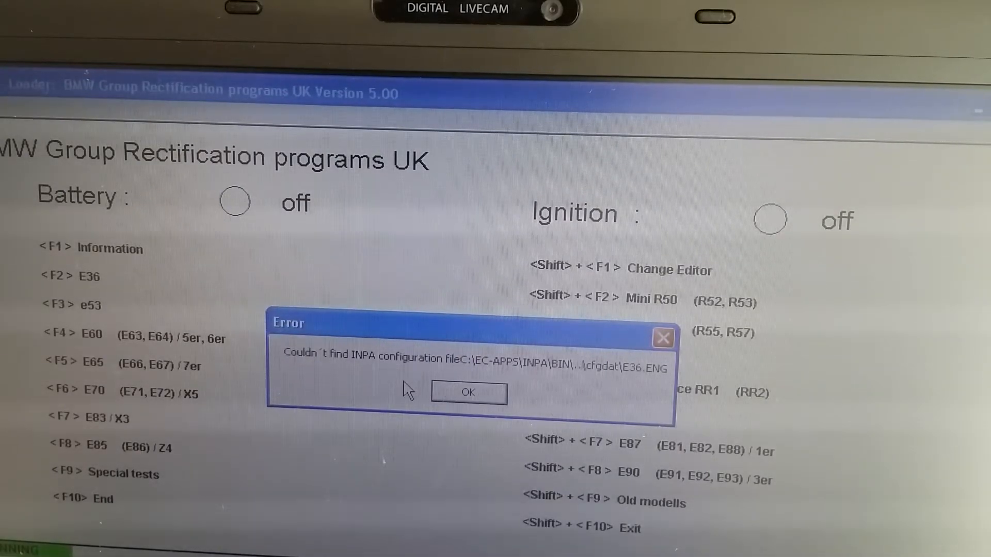
Step: Dismiss the missing E36 configuration error and close the E53 script selection window
{"action": "left_click", "coordinate": [468, 392]}
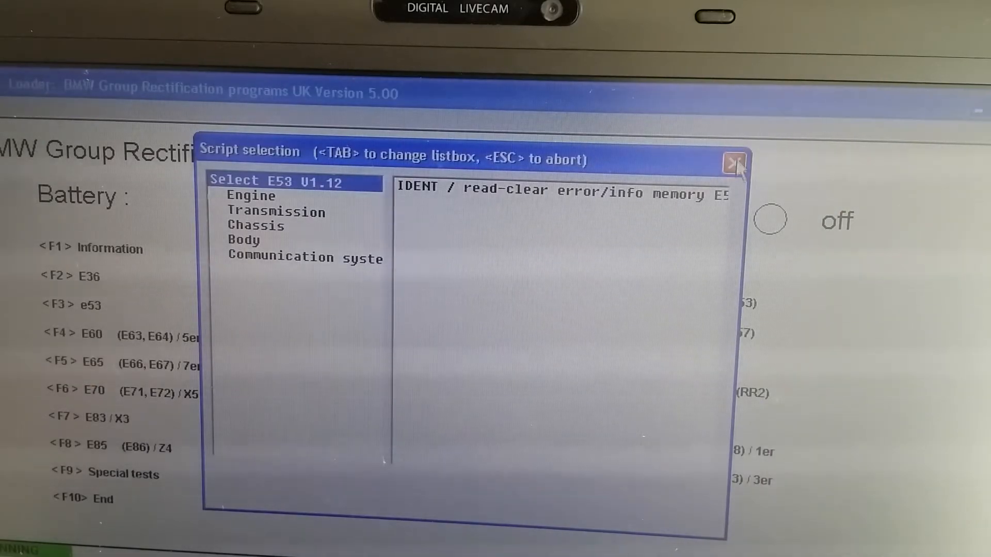
{"action": "left_click", "coordinate": [733, 162]}
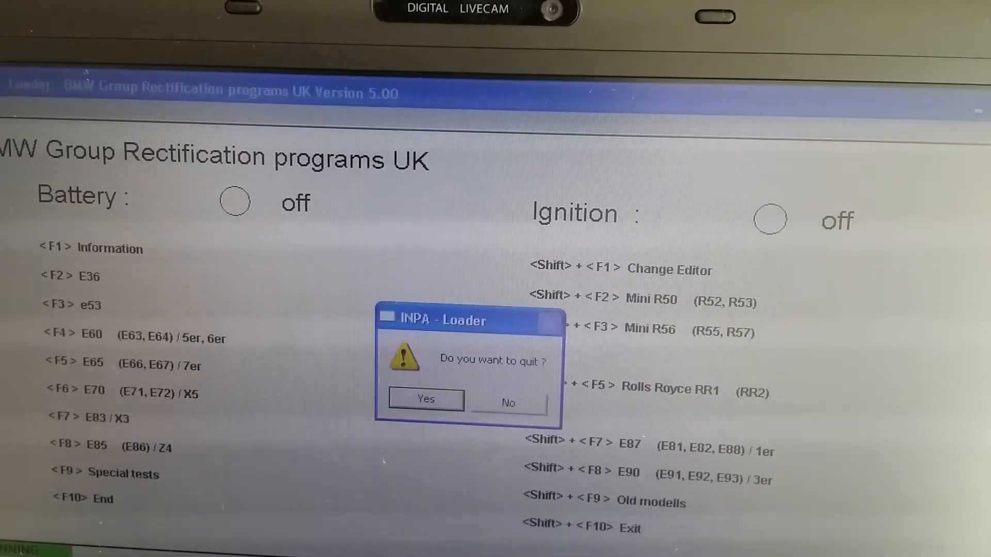
Step: Confirm quitting the INPA loader and browse into the EC-APPS folder on drive C
{"action": "left_click", "coordinate": [425, 399]}
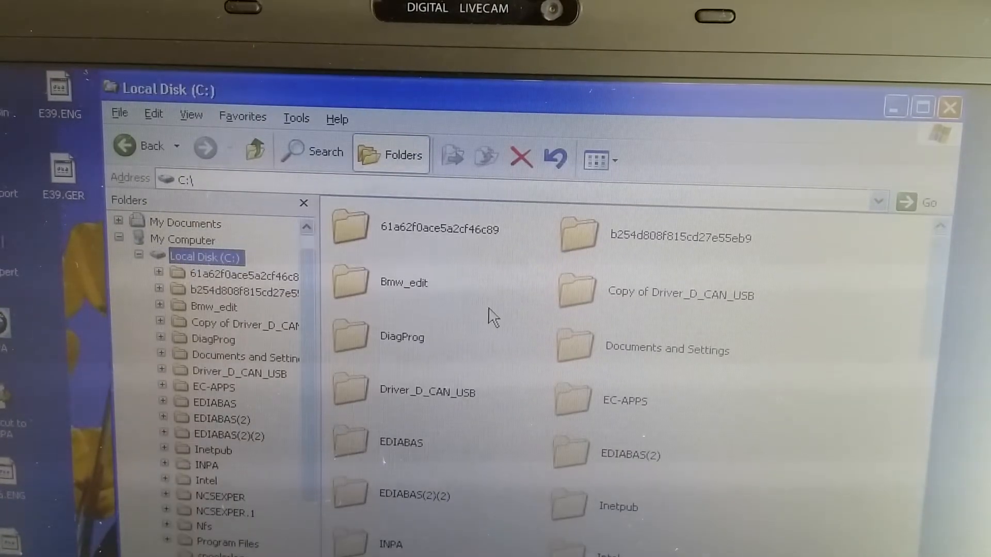
{"action": "mouse_move", "coordinate": [414, 511]}
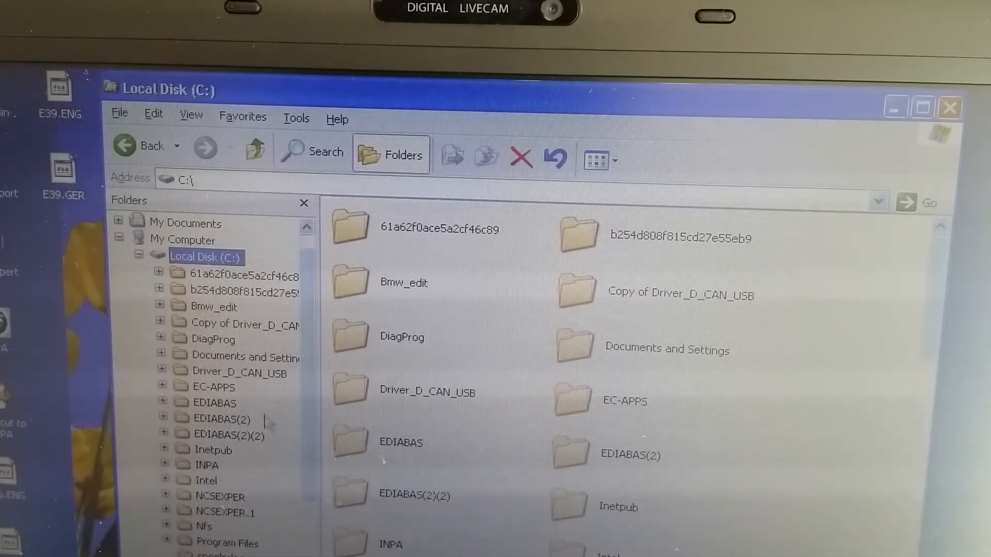
{"action": "double_click", "coordinate": [214, 387]}
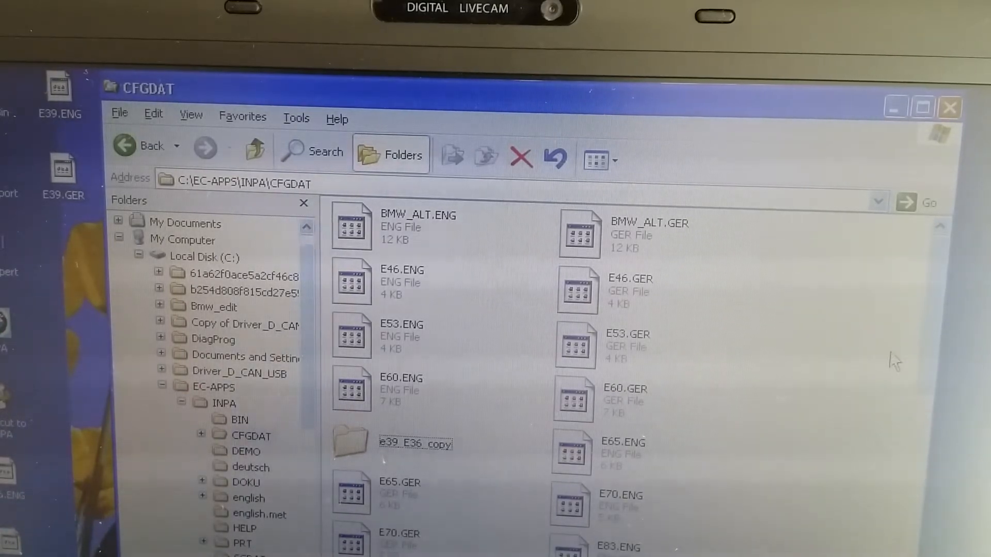
Step: Enter the e39_E36_copy folder and select its E36 and E39 configuration files
{"action": "scroll", "scroll_direction": "down", "scroll_amount": 3}
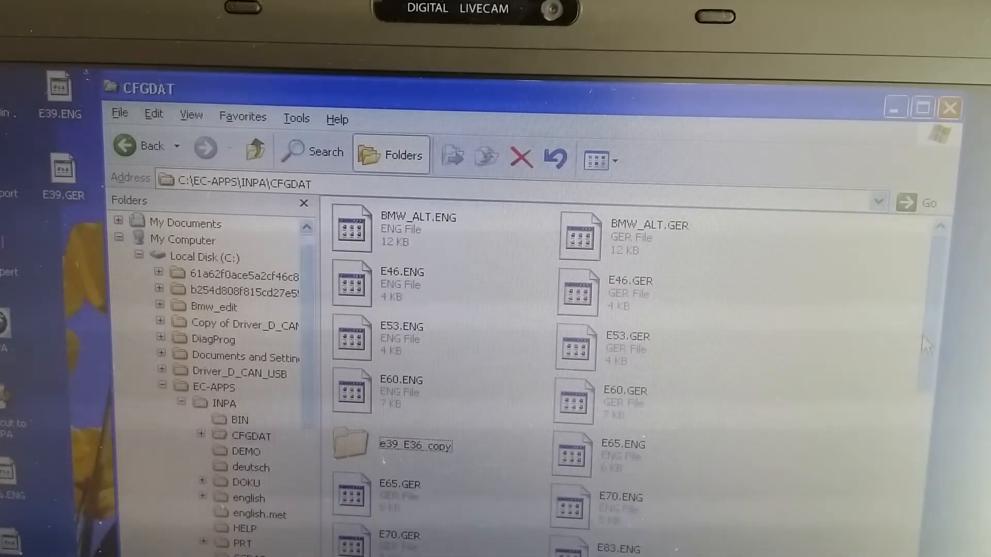
{"action": "left_click", "coordinate": [351, 443]}
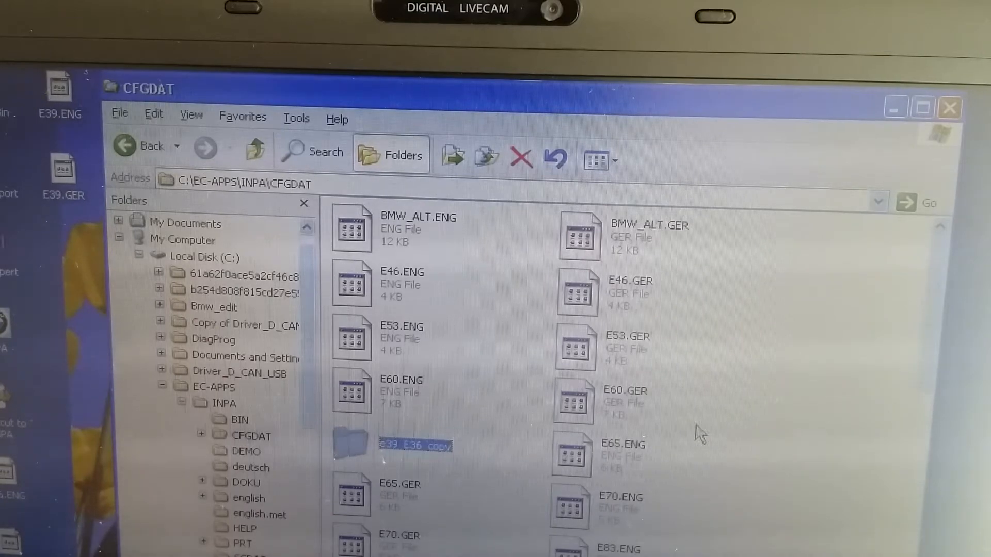
{"action": "mouse_move", "coordinate": [925, 363]}
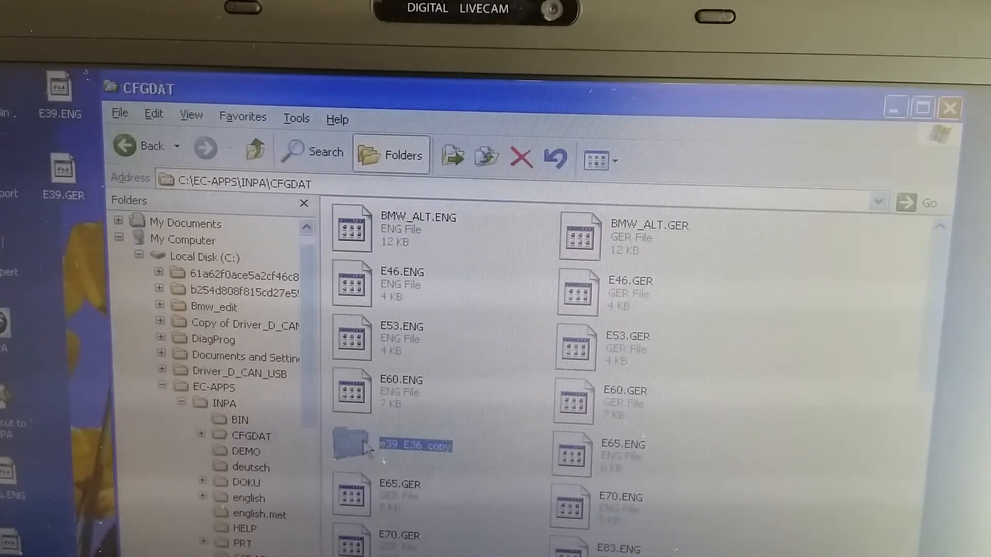
{"action": "right_click", "coordinate": [354, 446]}
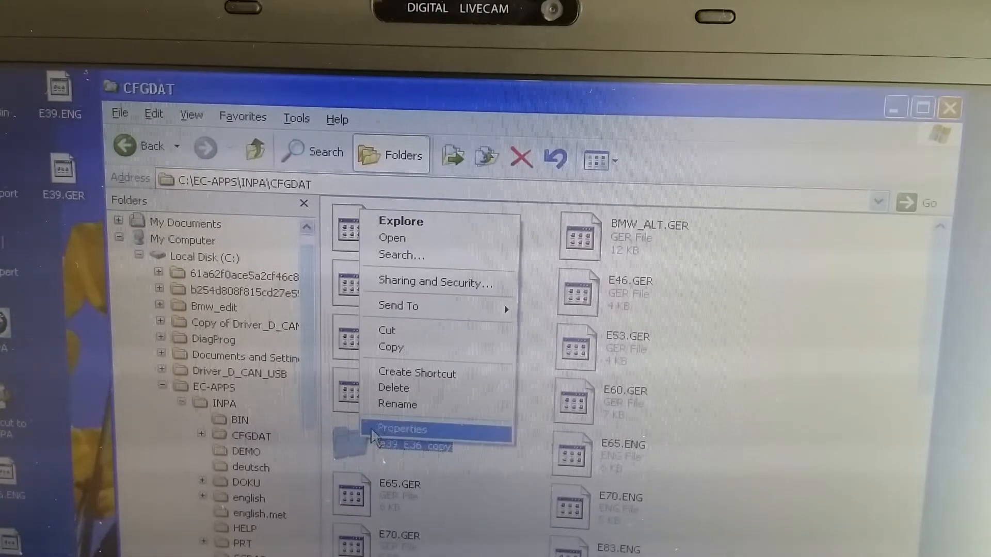
{"action": "mouse_move", "coordinate": [375, 464]}
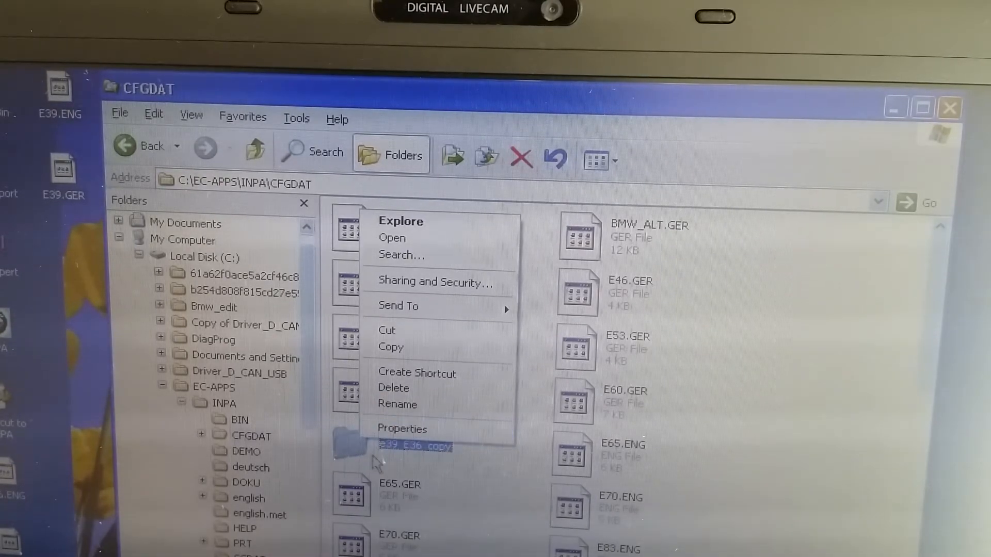
{"action": "left_click", "coordinate": [392, 237]}
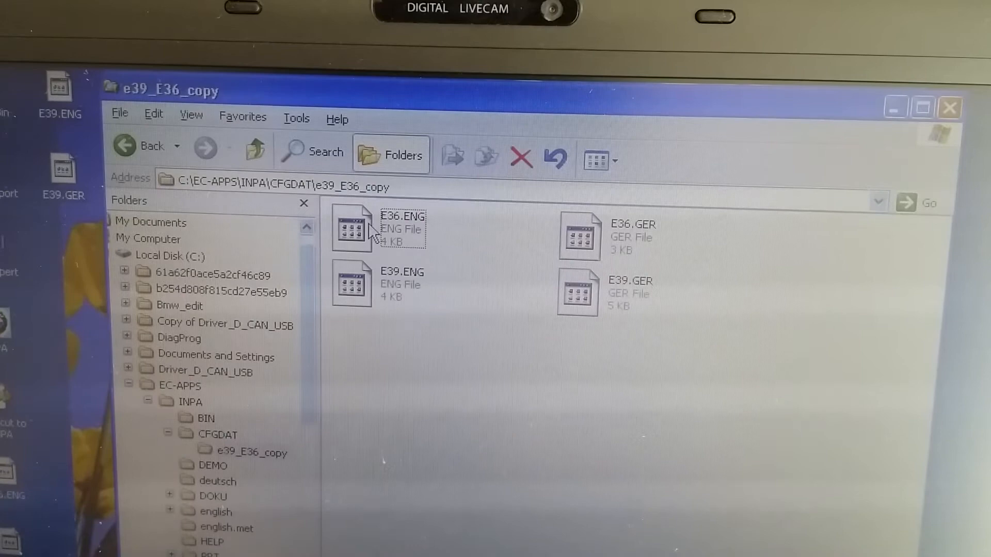
{"action": "left_click", "coordinate": [350, 227]}
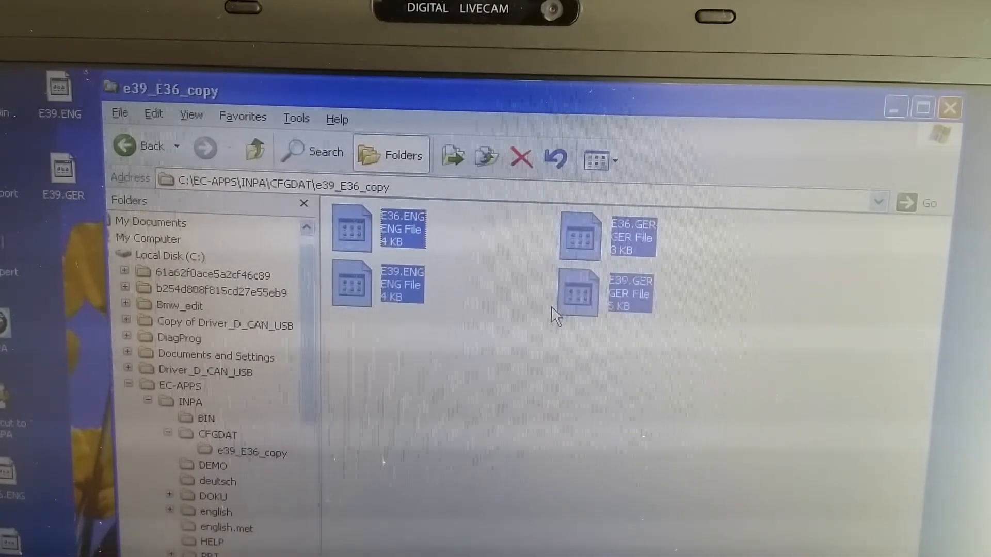
{"action": "mouse_move", "coordinate": [486, 277]}
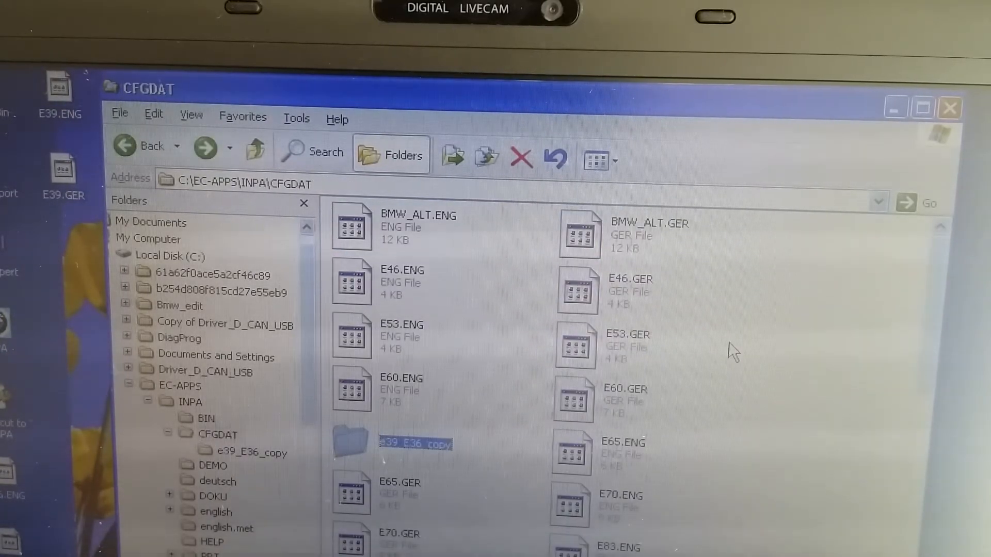
Step: Refresh the CFGDAT folder view so the moved E36 and E39 files appear
{"action": "right_click", "coordinate": [730, 352]}
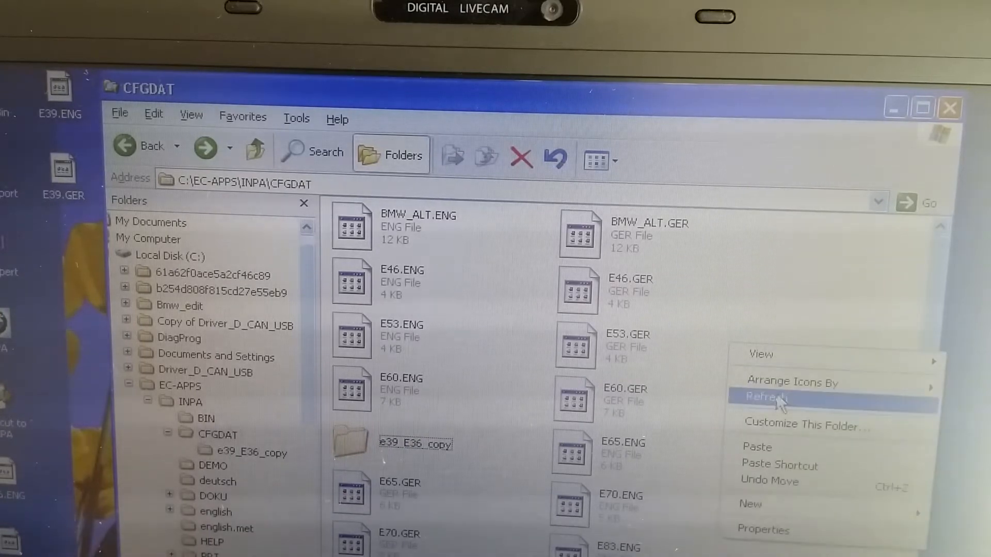
{"action": "left_click", "coordinate": [764, 398]}
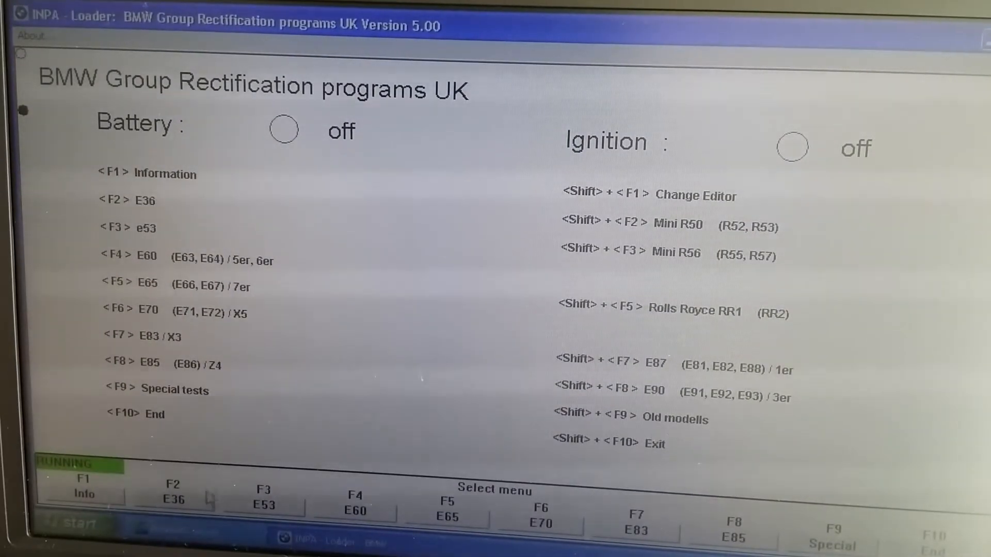
Step: Try the E36 entry on F2 again in the reopened INPA loader
{"action": "left_click", "coordinate": [172, 496]}
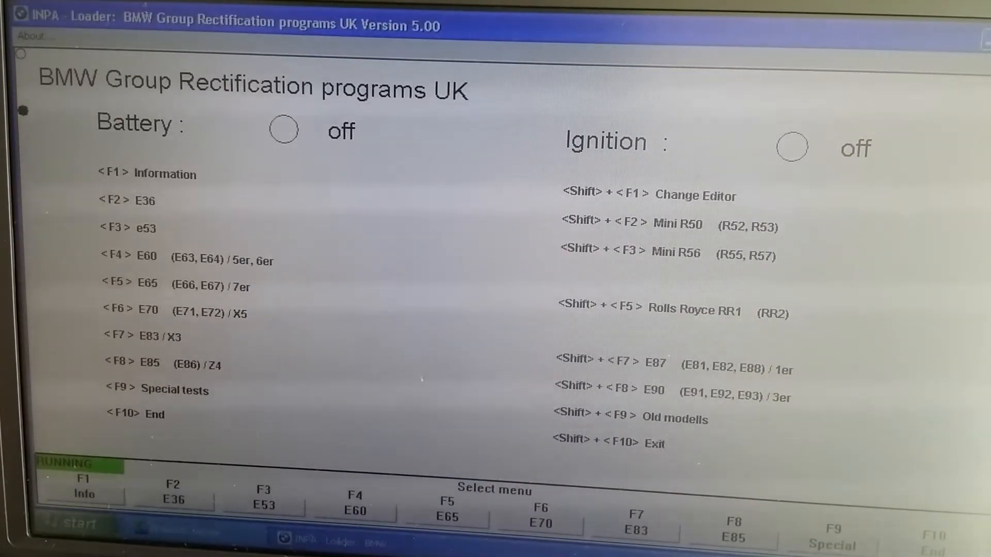
{"action": "mouse_move", "coordinate": [243, 435]}
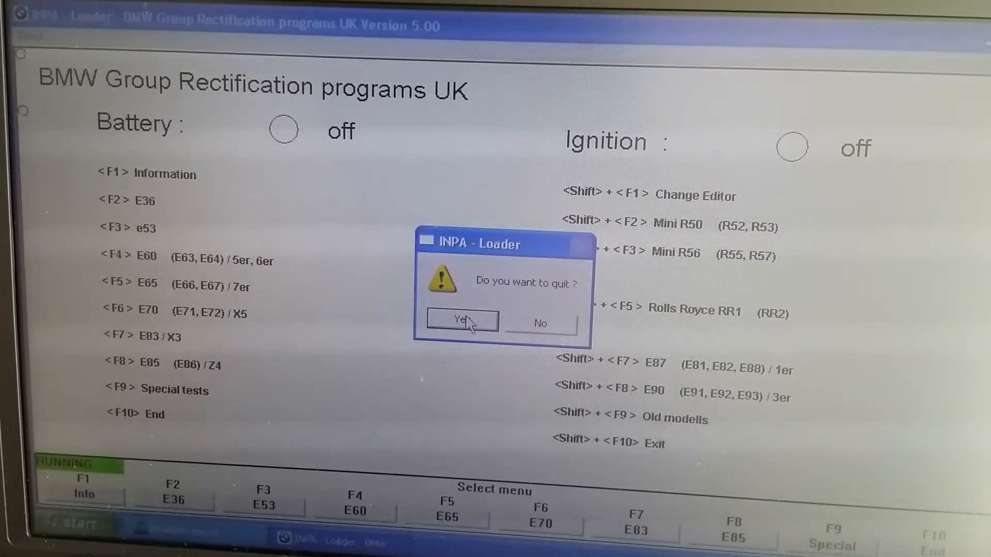
Step: Quit the INPA loader and browse through EC-APPS\INPA into the CFGDAT folder
{"action": "left_click", "coordinate": [461, 323]}
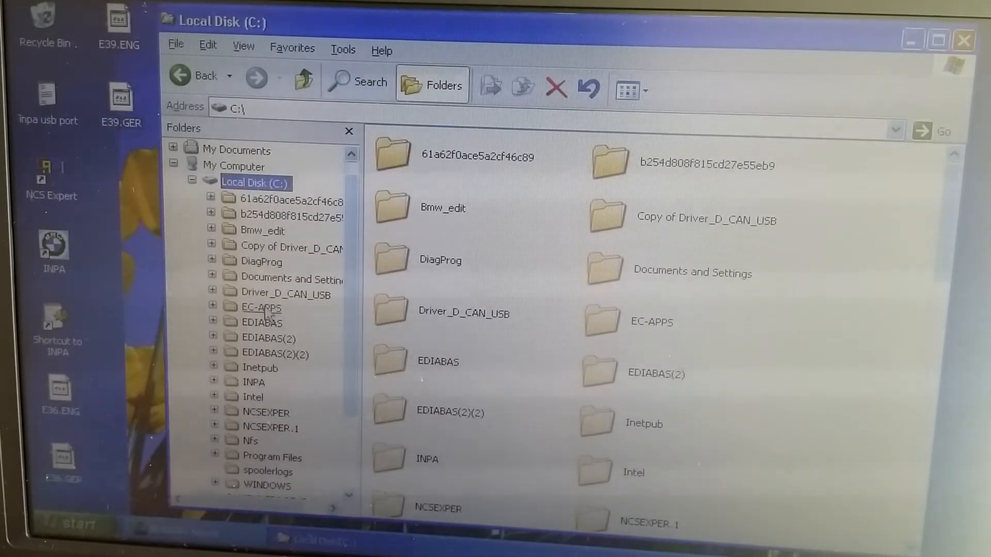
{"action": "double_click", "coordinate": [261, 307]}
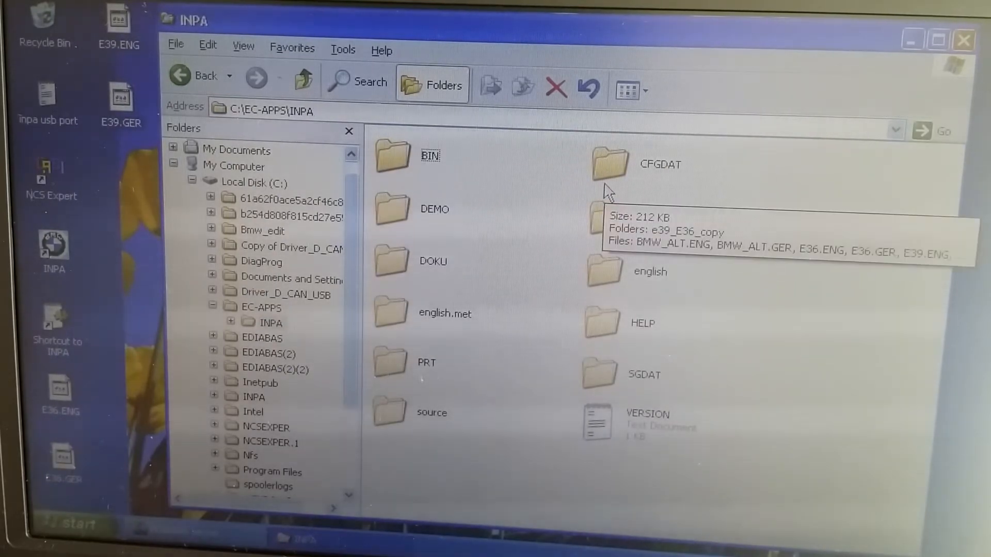
{"action": "mouse_move", "coordinate": [622, 177]}
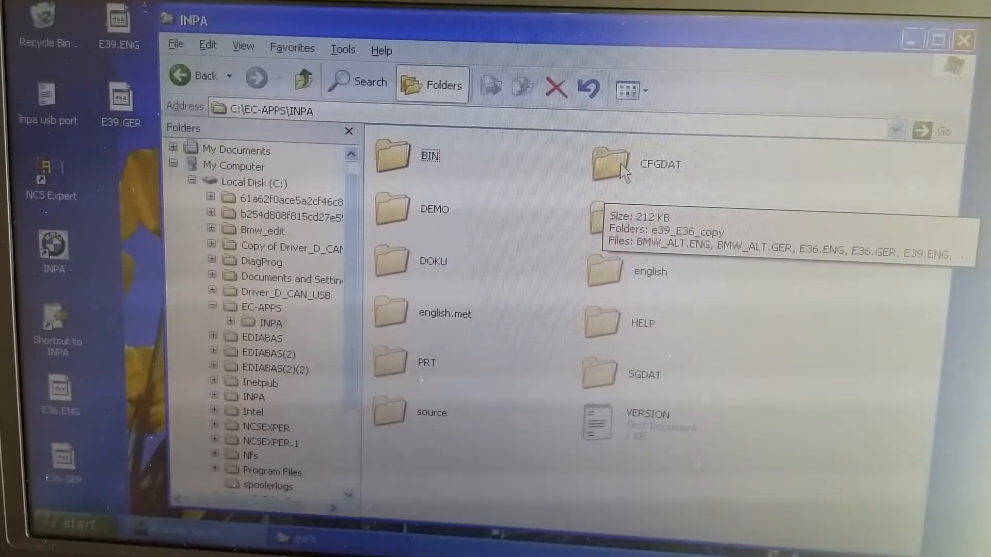
{"action": "double_click", "coordinate": [609, 163]}
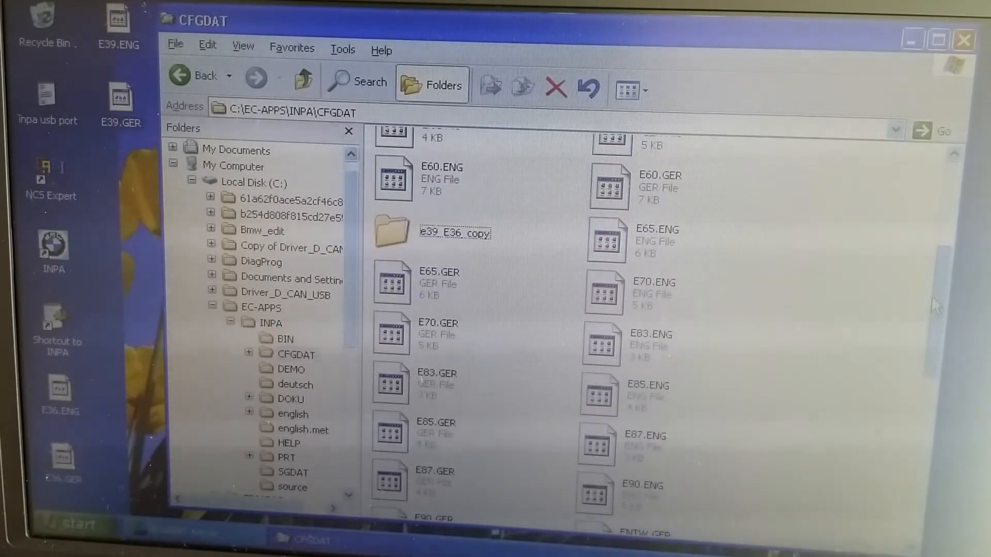
Step: Open the INPA.INI configuration file from CFGDAT in Notepad
{"action": "scroll", "scroll_direction": "down", "scroll_amount": 3}
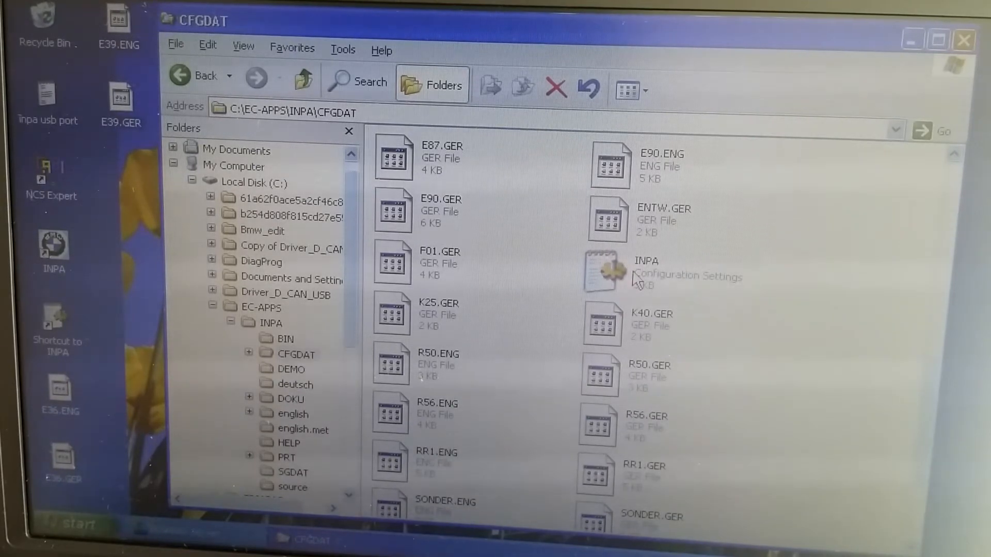
{"action": "left_click", "coordinate": [600, 271]}
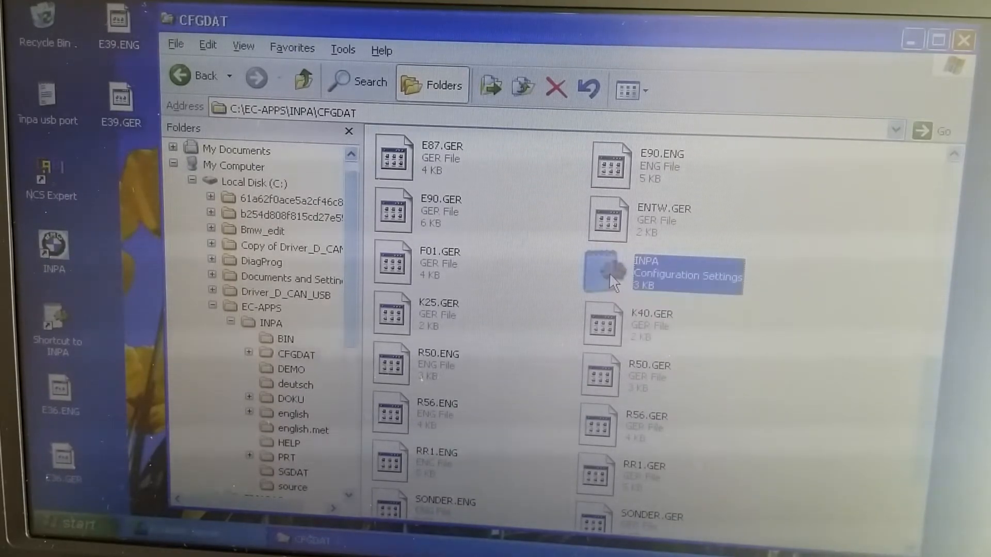
{"action": "right_click", "coordinate": [610, 271]}
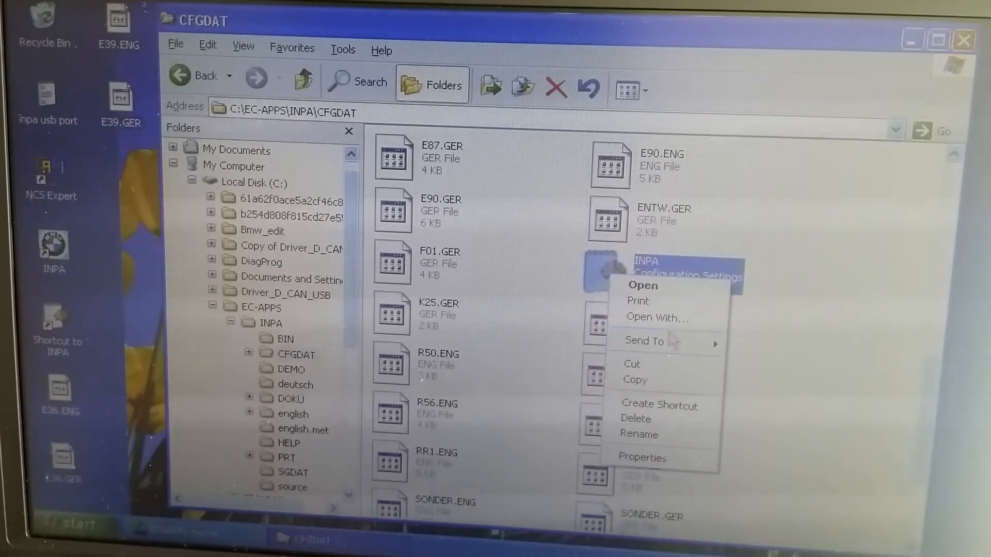
{"action": "left_click", "coordinate": [643, 284]}
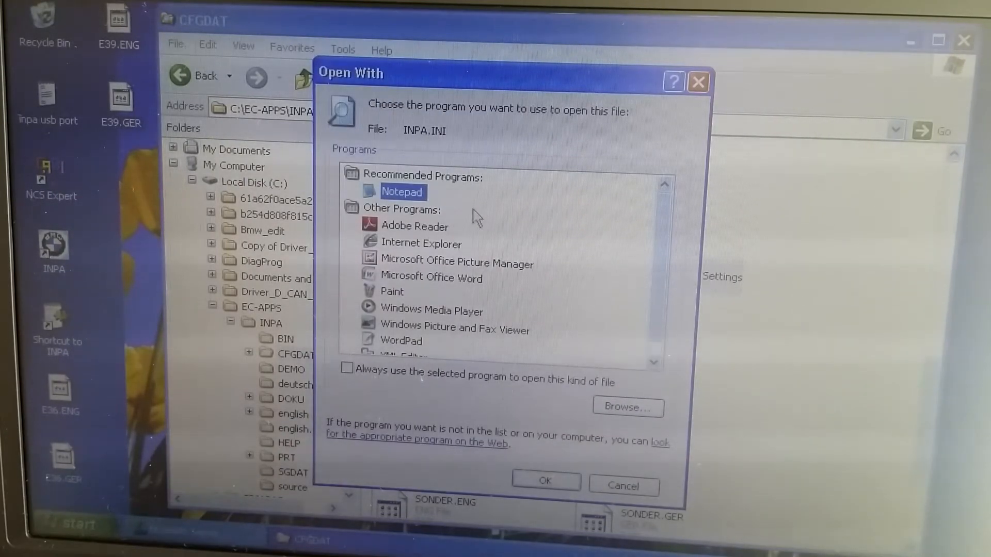
{"action": "left_click", "coordinate": [545, 480]}
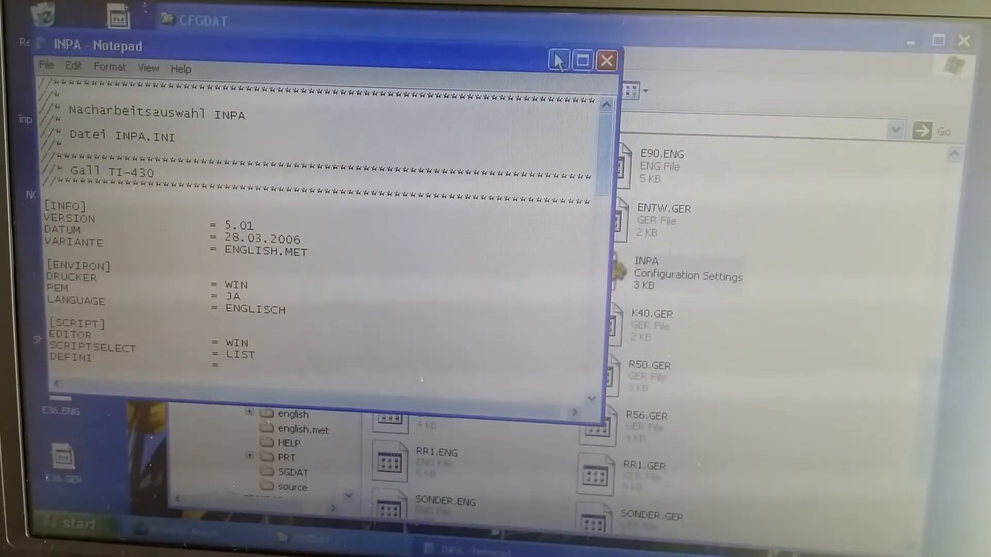
Step: Maximize INPA.INI in Notepad and read down through the [CONFIG] F-key entries
{"action": "left_click", "coordinate": [581, 61]}
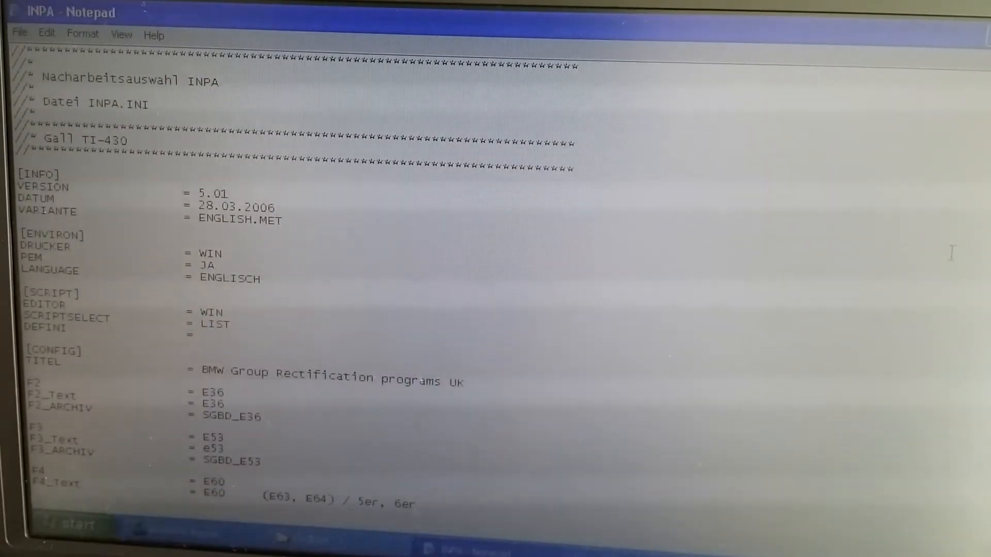
{"action": "scroll", "scroll_direction": "down", "scroll_amount": 3}
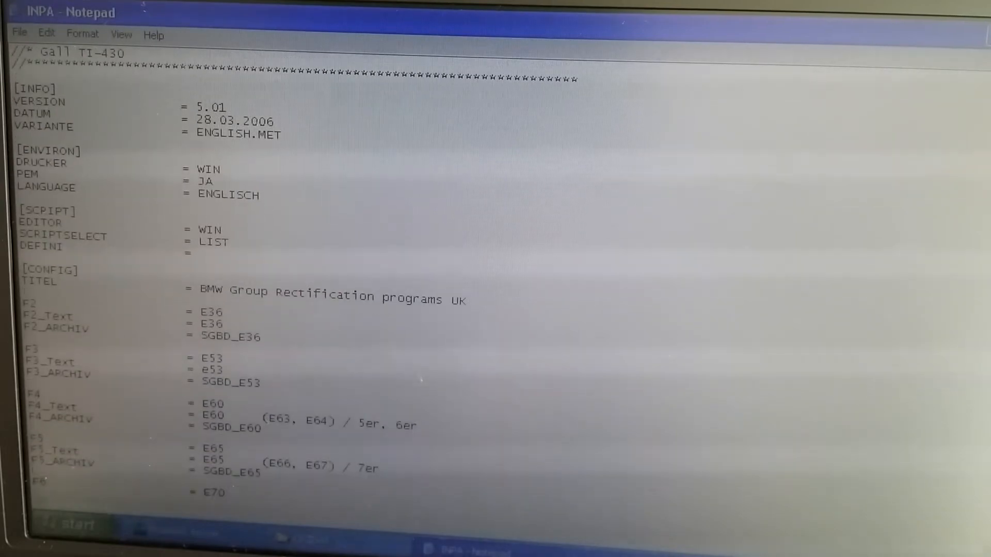
{"action": "scroll", "scroll_direction": "down", "scroll_amount": 3}
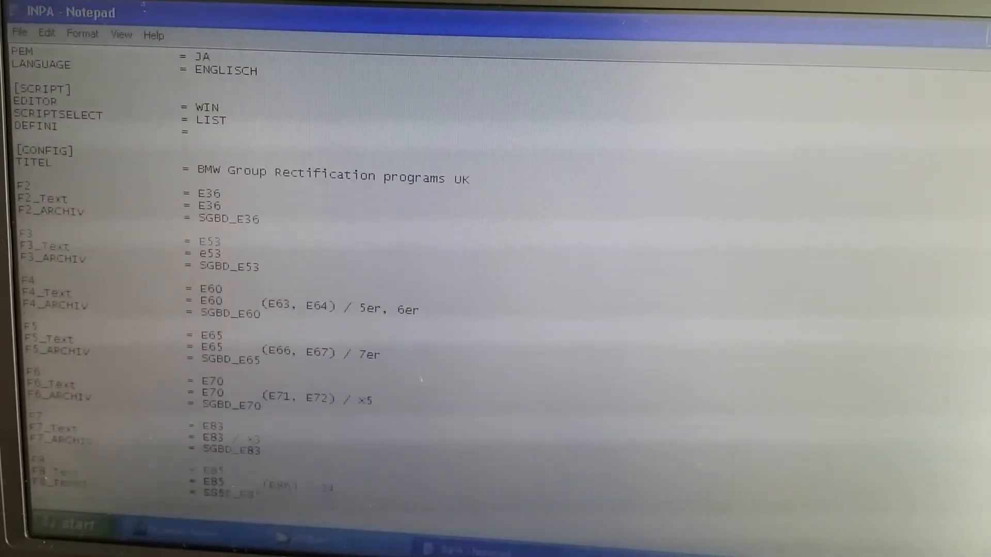
{"action": "scroll", "scroll_direction": "down", "scroll_amount": 3}
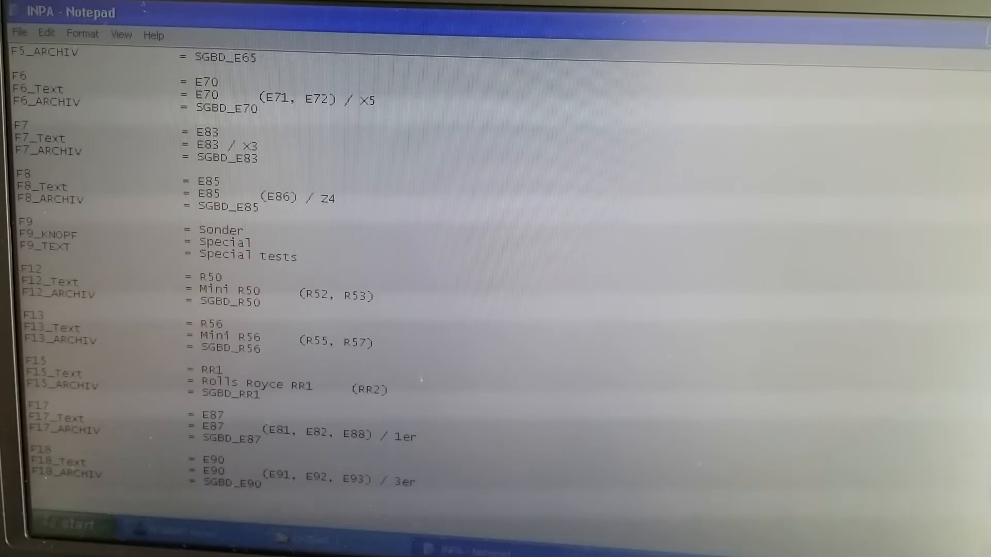
{"action": "scroll", "scroll_direction": "down", "scroll_amount": 3}
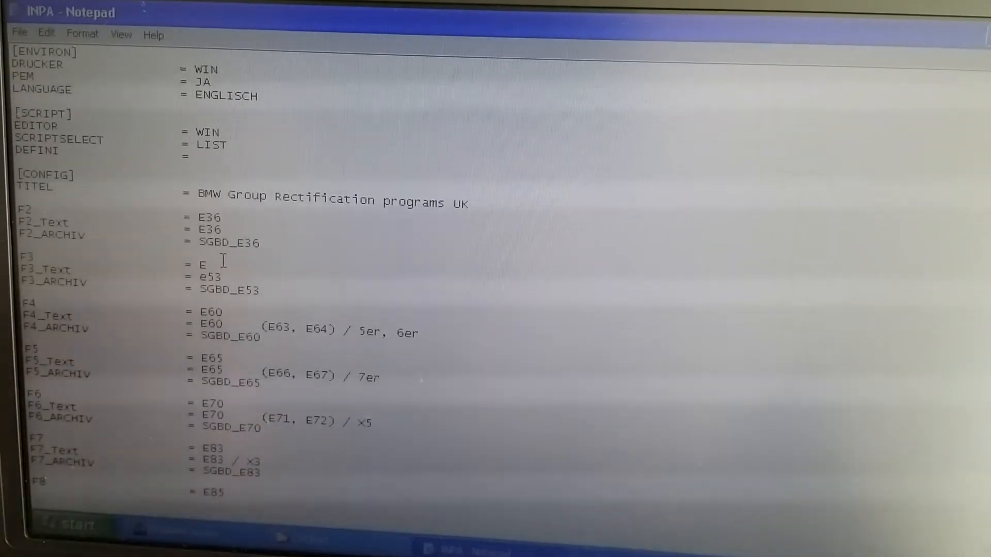
Step: Rewrite the F3 entries to E39, e39 and archive SGBD_E39 in place of the E53 values
{"action": "type", "text": "39"}
{"action": "type", "text": "9"}
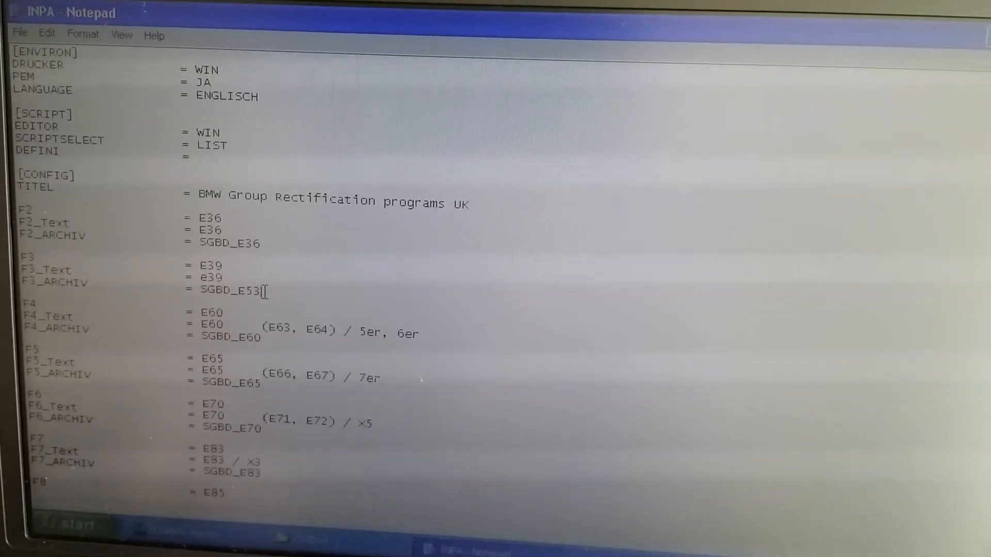
{"action": "key", "text": "backspace"}
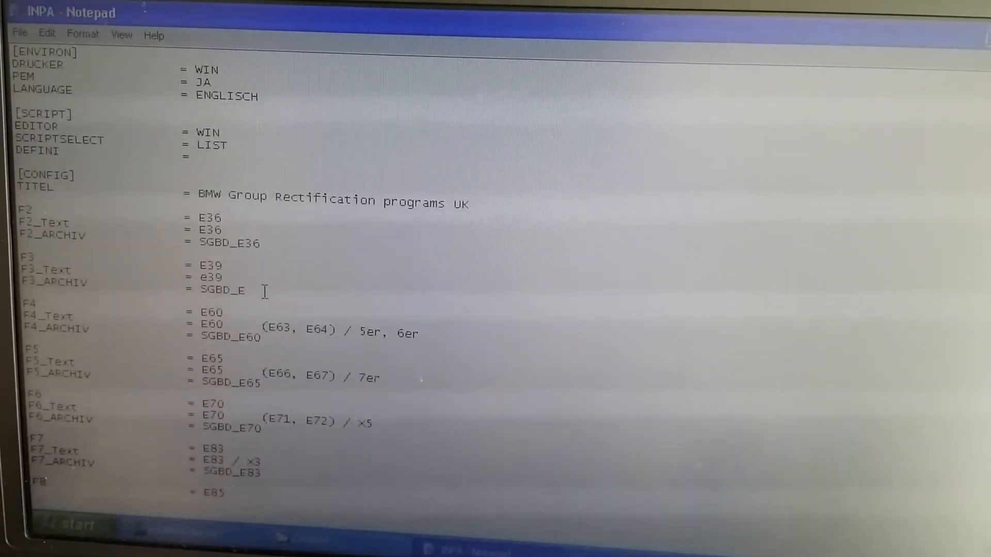
{"action": "type", "text": "_3"}
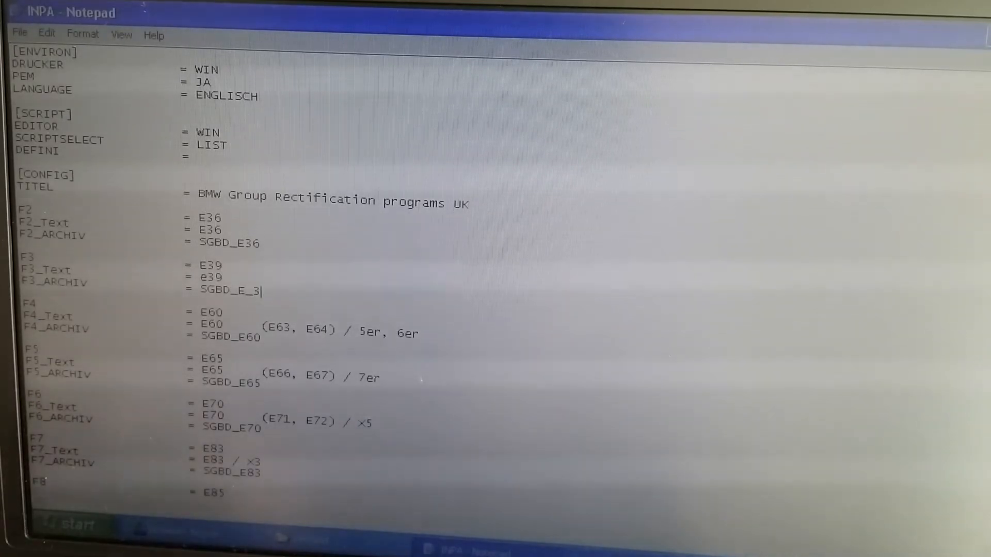
{"action": "type", "text": "9"}
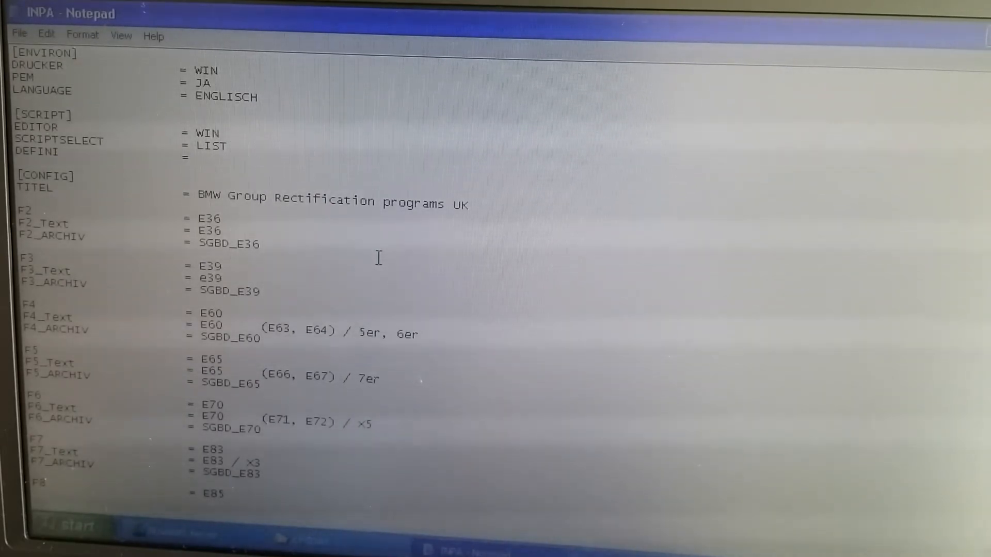
{"action": "mouse_move", "coordinate": [380, 259]}
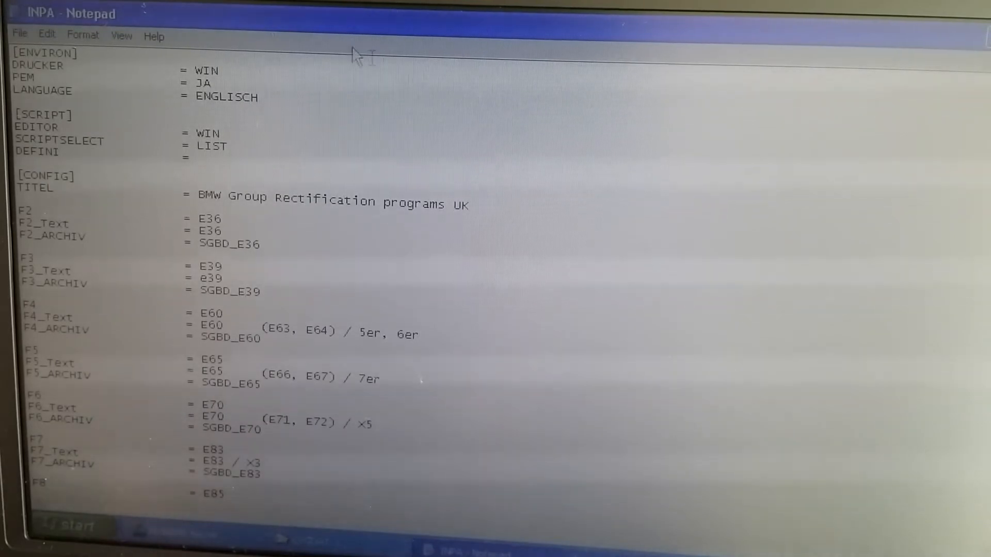
Step: Close INPA.INI, minimize the CFGDAT window and start INPA from its desktop icon
{"action": "left_click", "coordinate": [19, 33]}
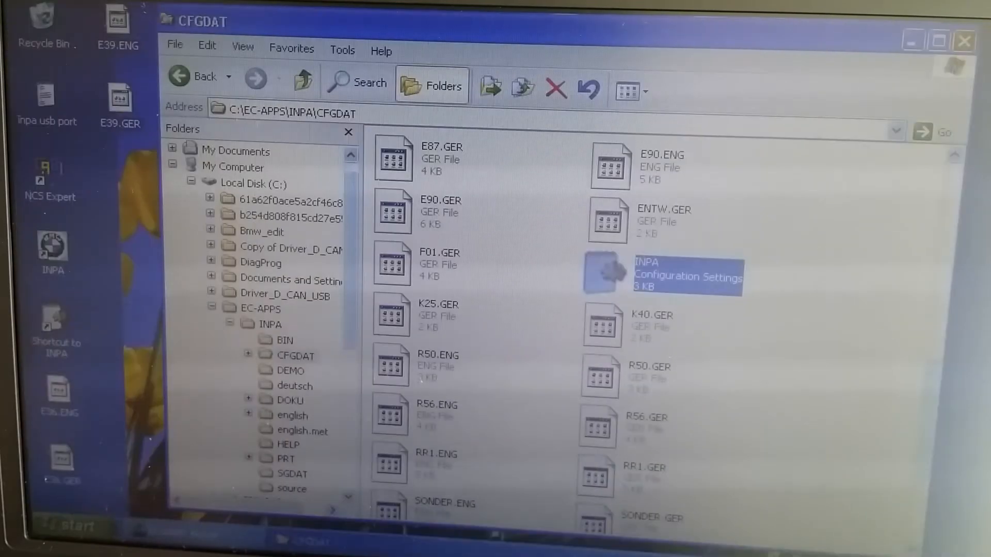
{"action": "left_click", "coordinate": [965, 40]}
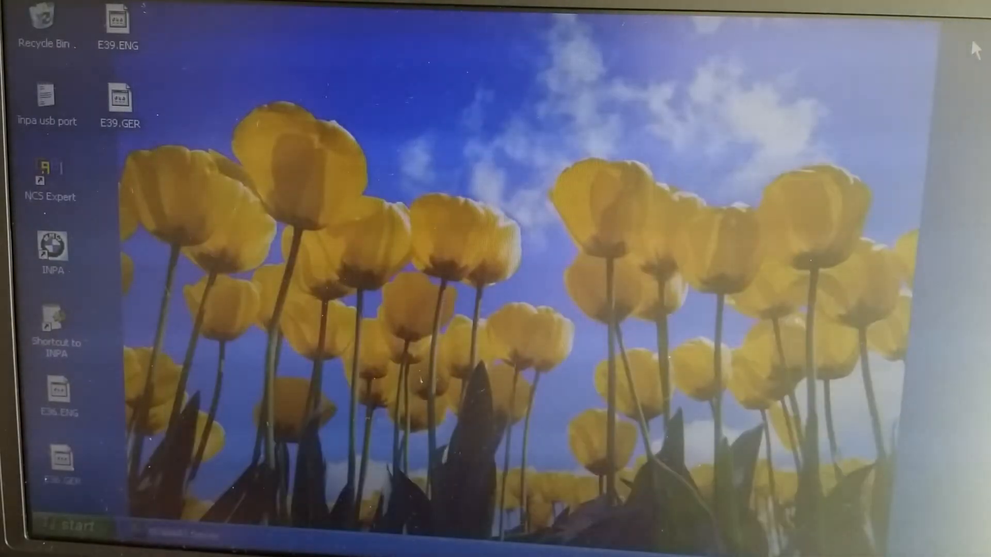
{"action": "double_click", "coordinate": [49, 246]}
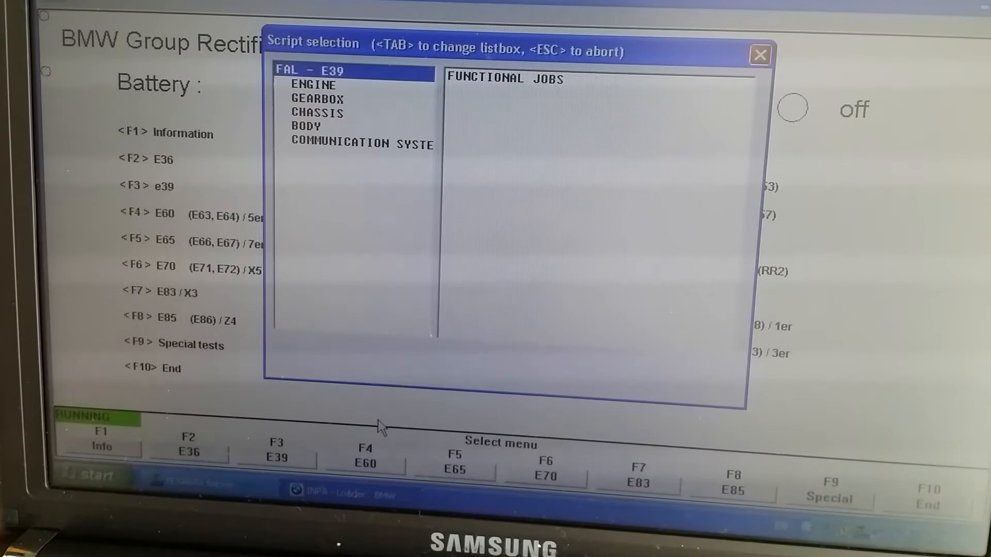
{"action": "mouse_move", "coordinate": [499, 402]}
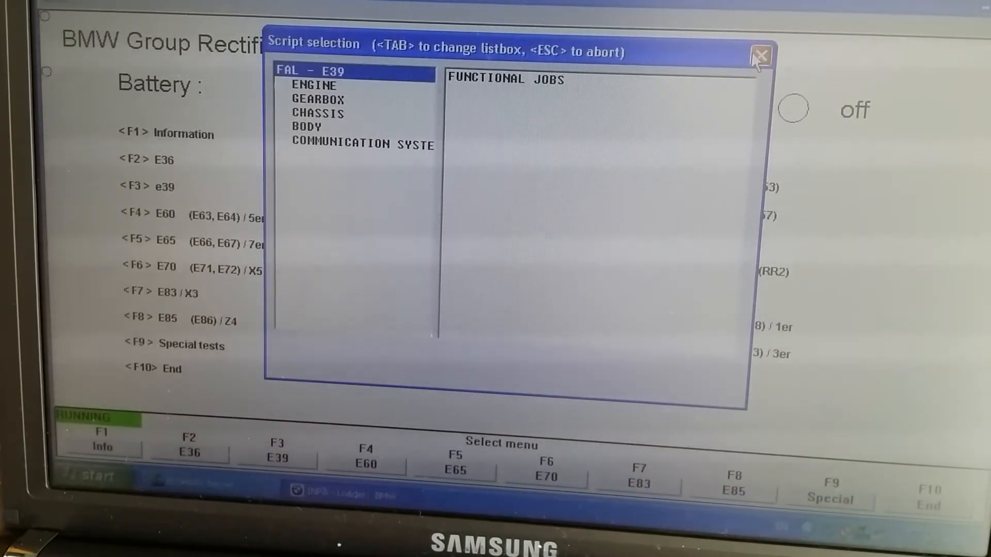
Step: Close the E39 script selection opened from the loader's F3 e39 entry
{"action": "left_click", "coordinate": [762, 54]}
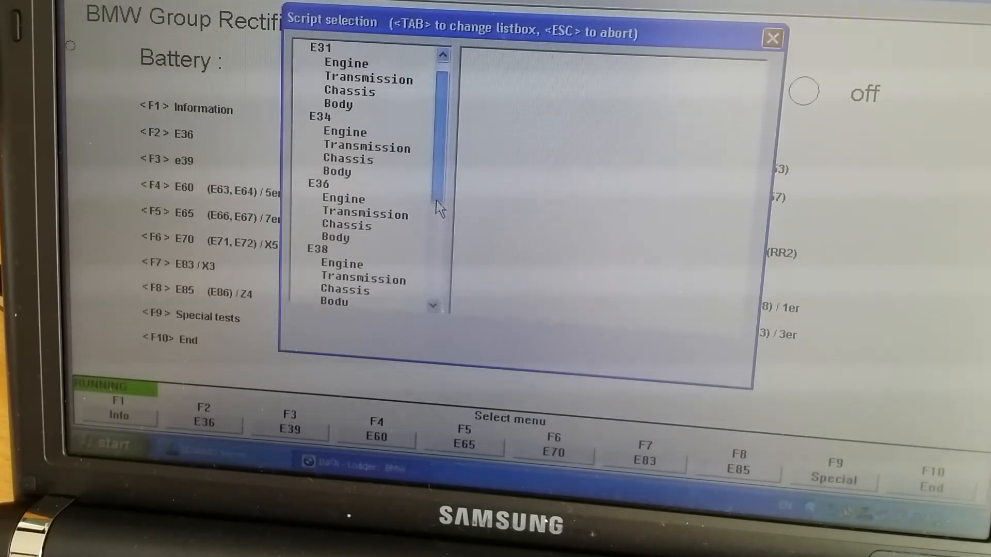
Step: View the E36 and E39 engine script lists in Old Models, then close that selection
{"action": "scroll", "scroll_direction": "down", "scroll_amount": 3}
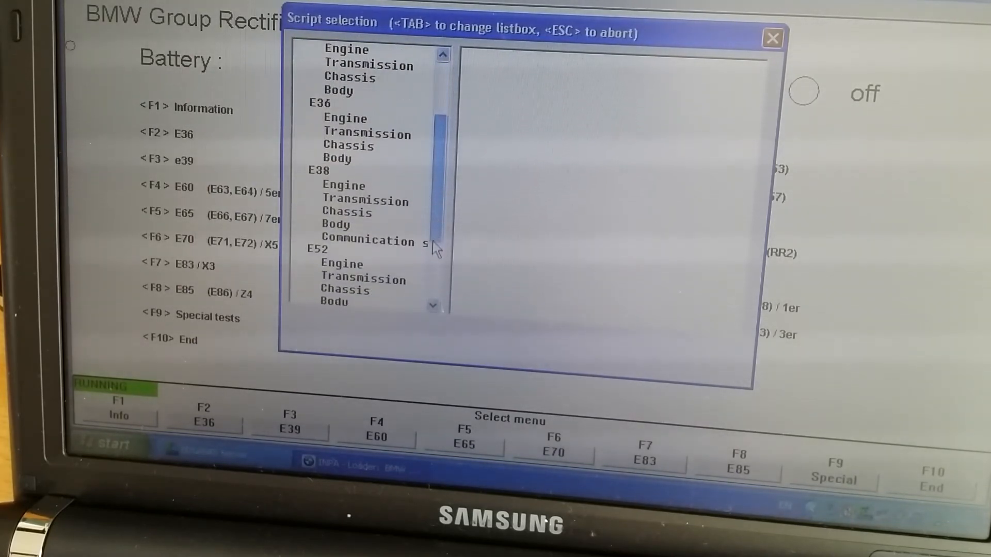
{"action": "scroll", "scroll_direction": "down", "scroll_amount": 3}
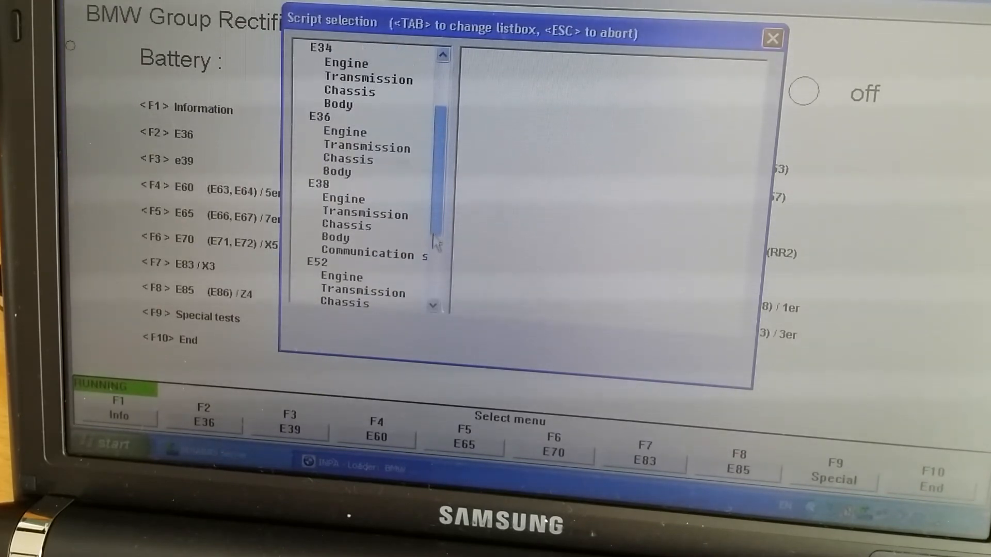
{"action": "scroll", "scroll_direction": "down", "scroll_amount": 3}
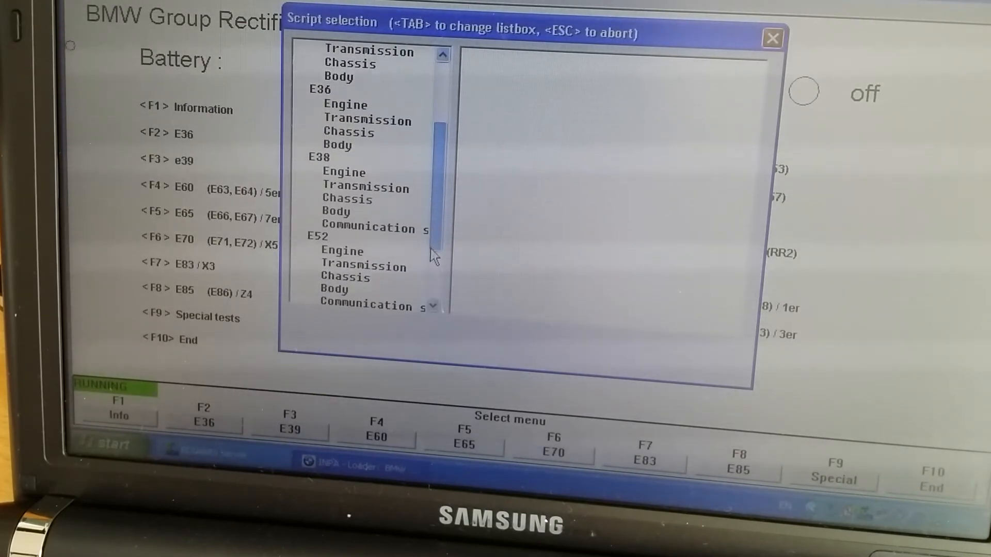
{"action": "scroll", "scroll_direction": "down", "scroll_amount": 3}
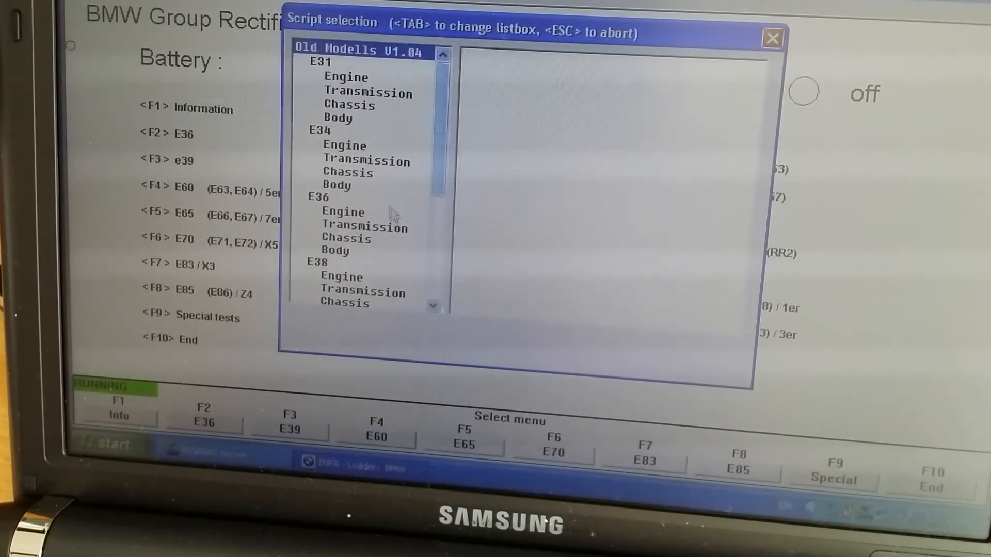
{"action": "left_click", "coordinate": [343, 212]}
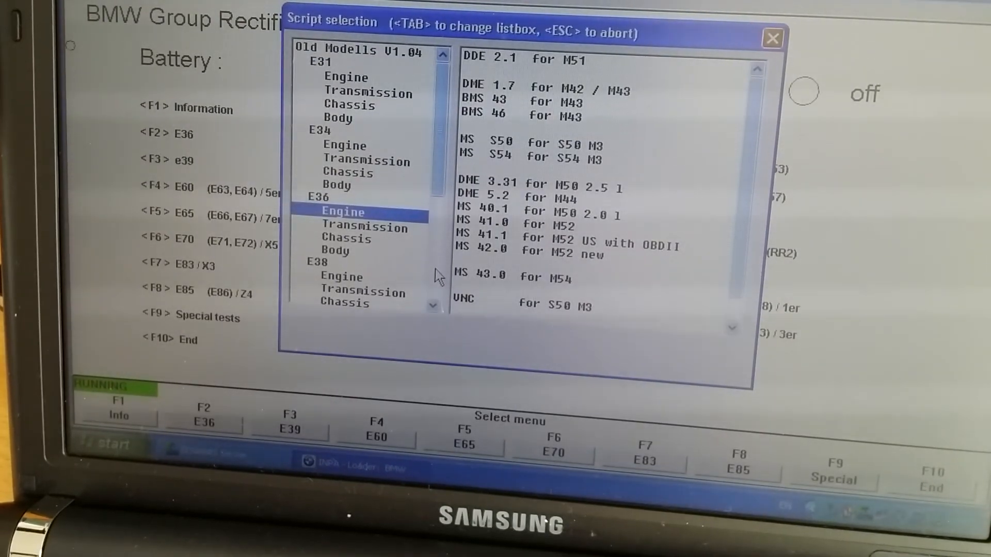
{"action": "scroll", "scroll_direction": "down", "scroll_amount": 3}
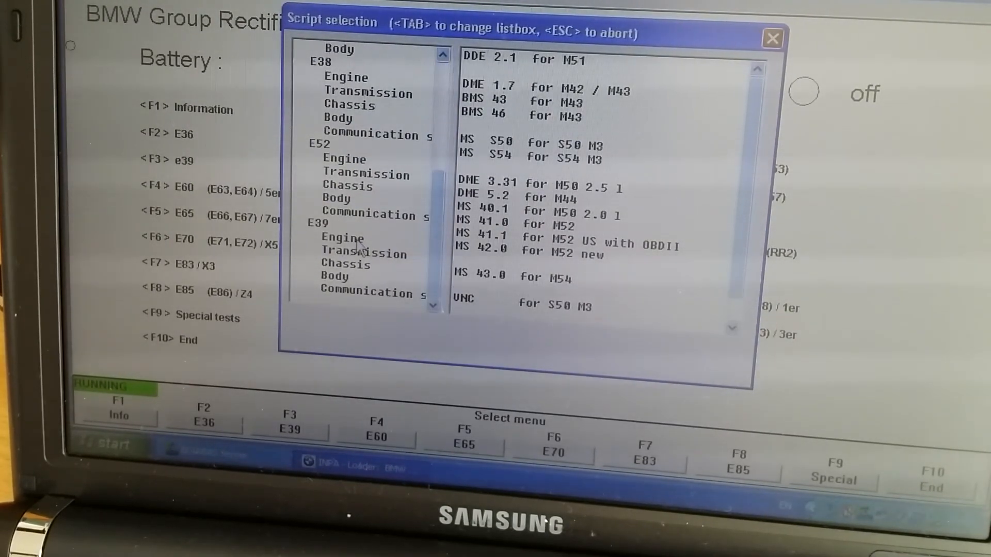
{"action": "left_click", "coordinate": [342, 239]}
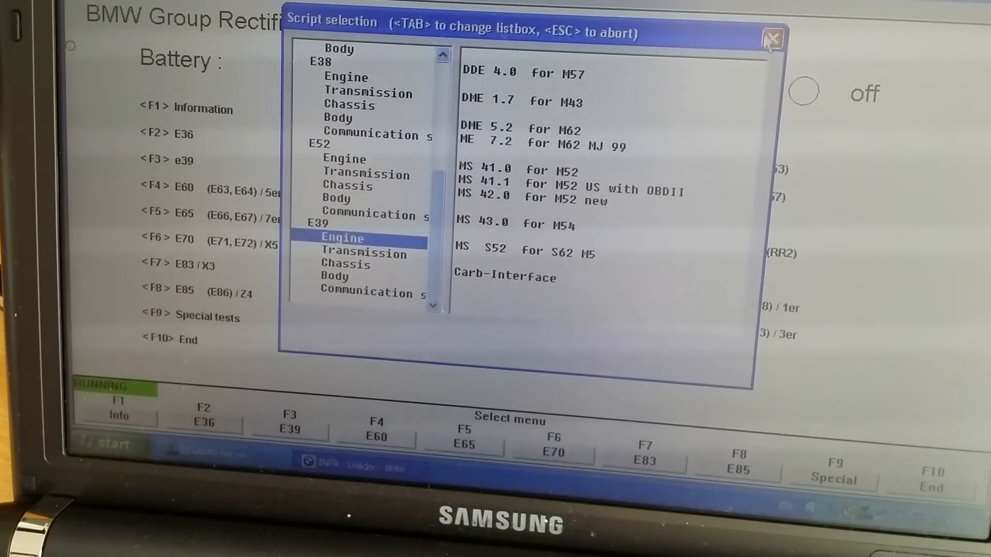
{"action": "left_click", "coordinate": [771, 37]}
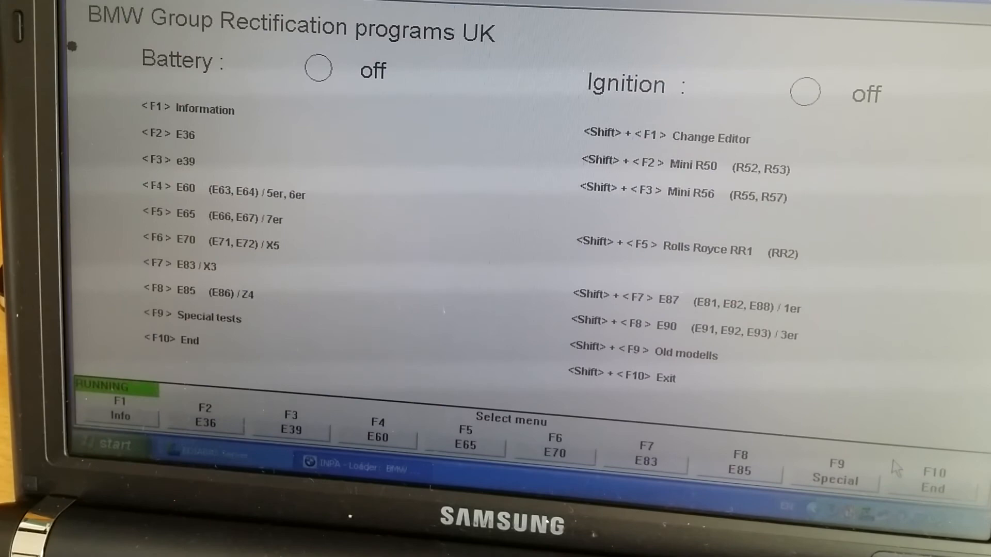
{"action": "mouse_move", "coordinate": [325, 335]}
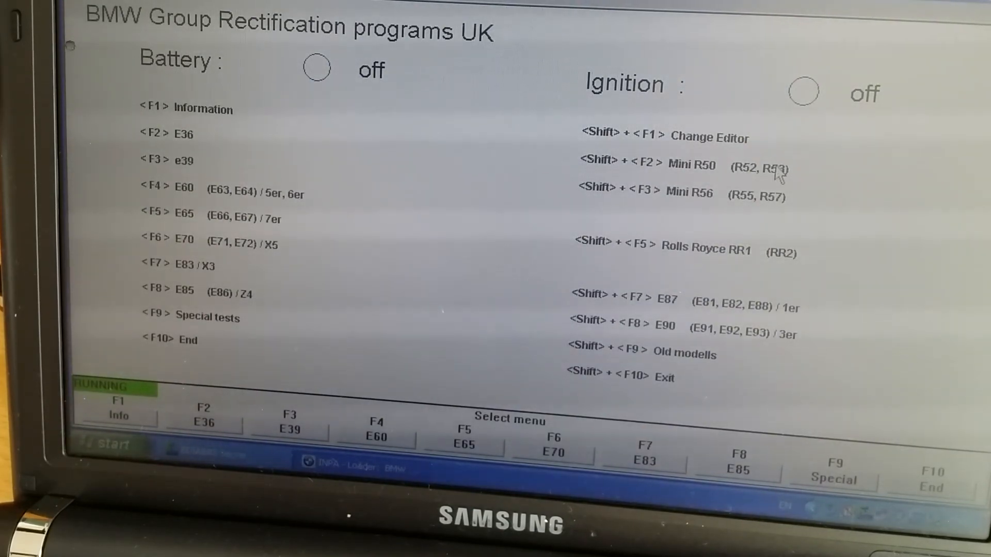
{"action": "mouse_move", "coordinate": [884, 177]}
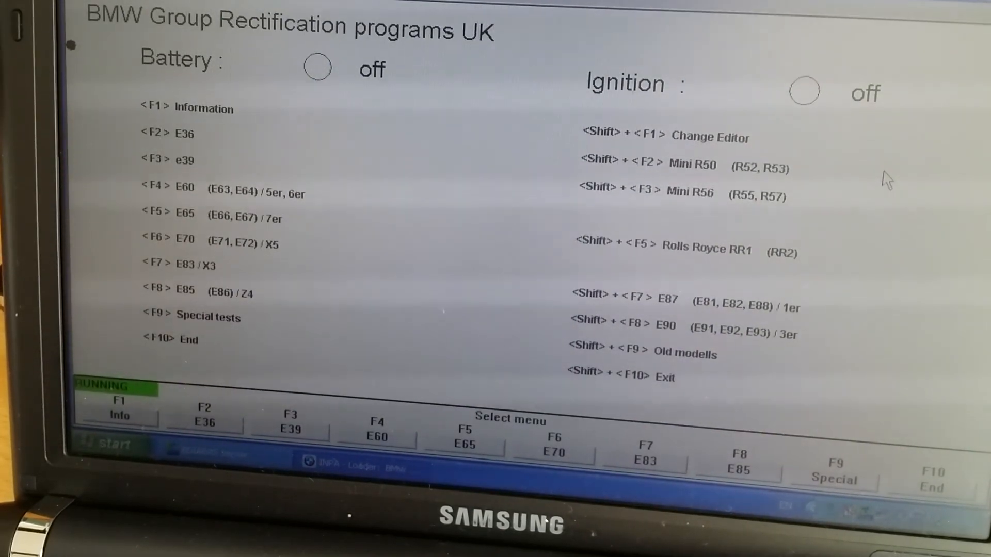